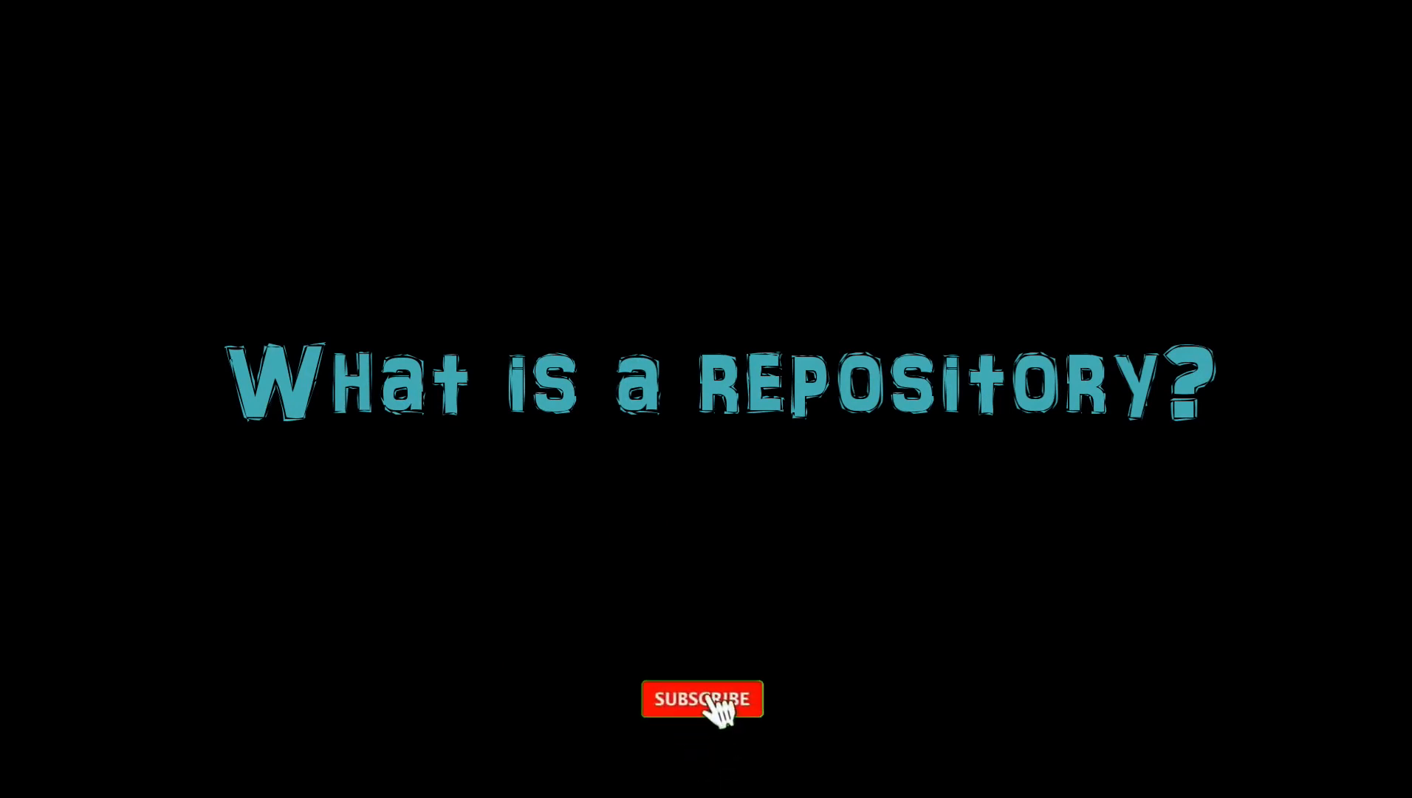
Step: Advance from the 'What is a repository?' title slide to the slide on where a repository lives
left_click(703, 699)
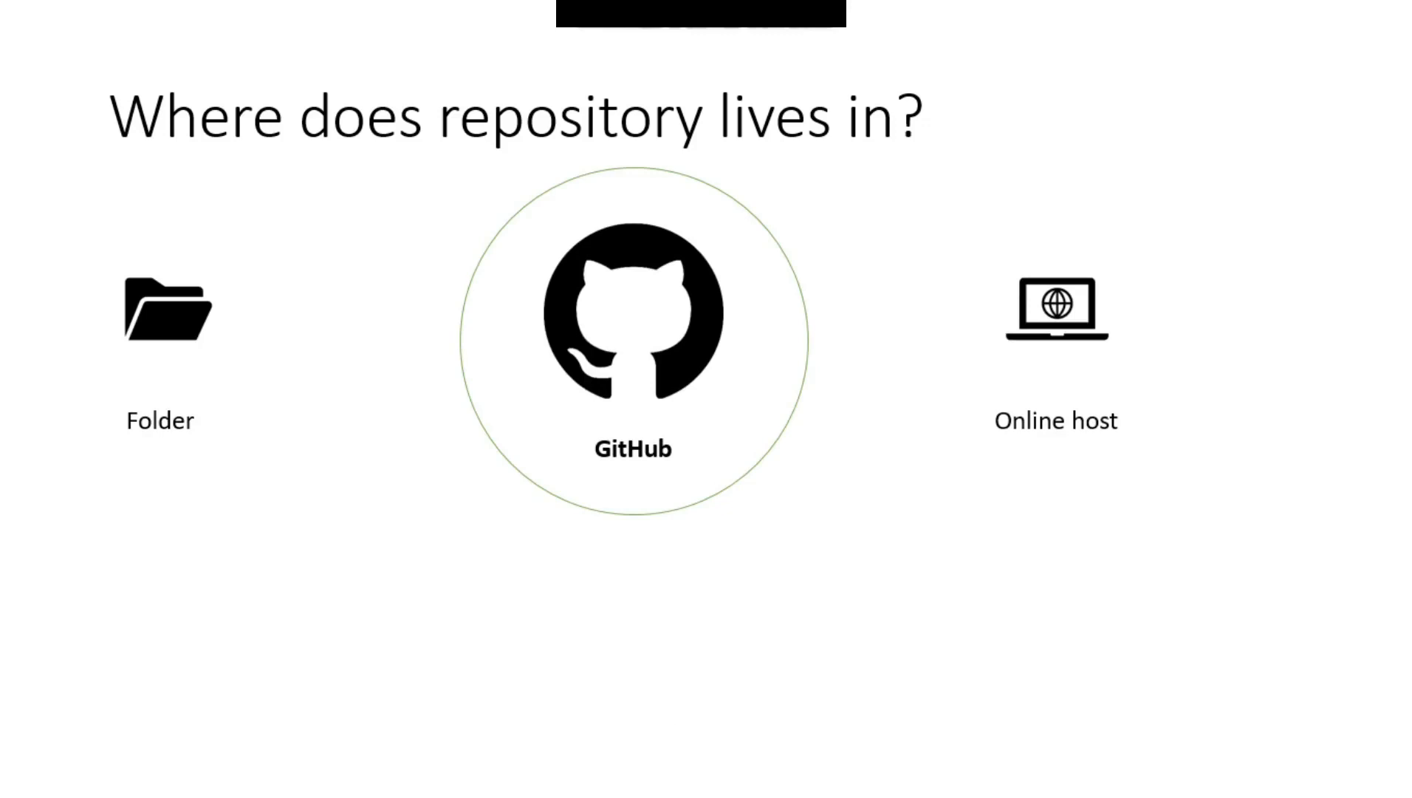
Step: Advance from the repository-location slide to the closing 'Thank you' slide
key("Right")
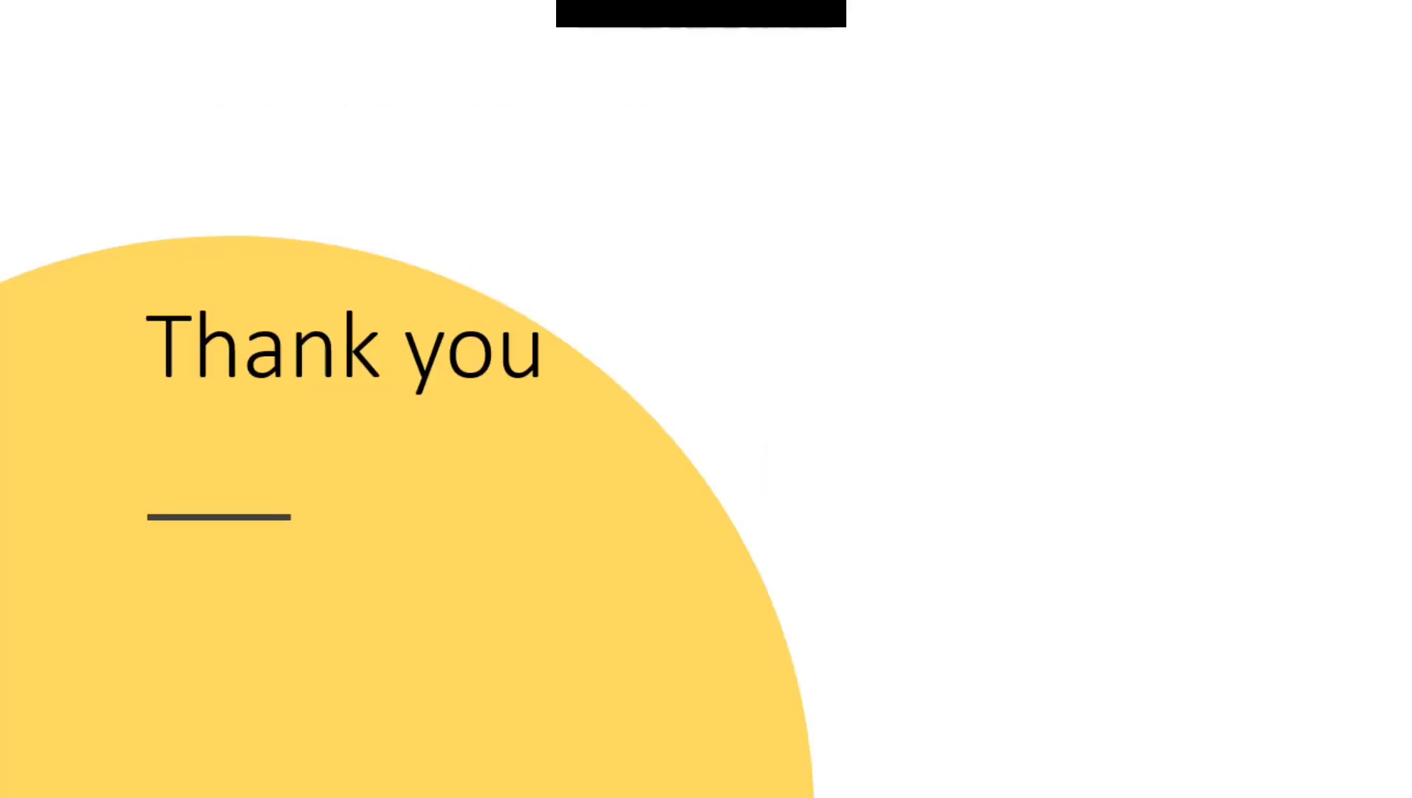